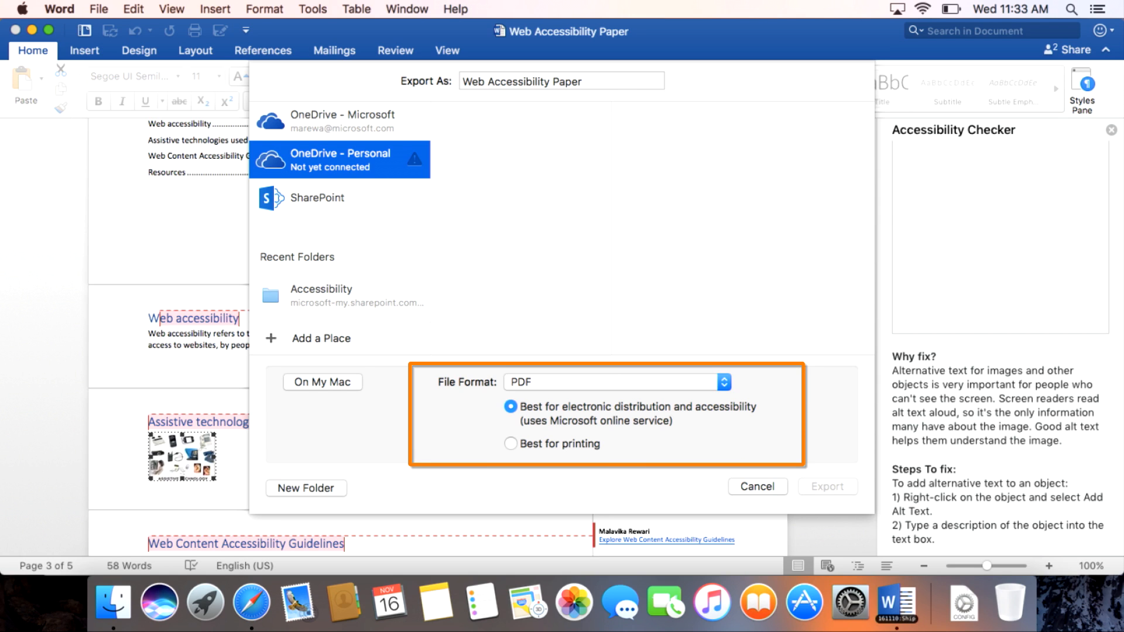
{"action": "mouse_move", "coordinate": [685, 437]}
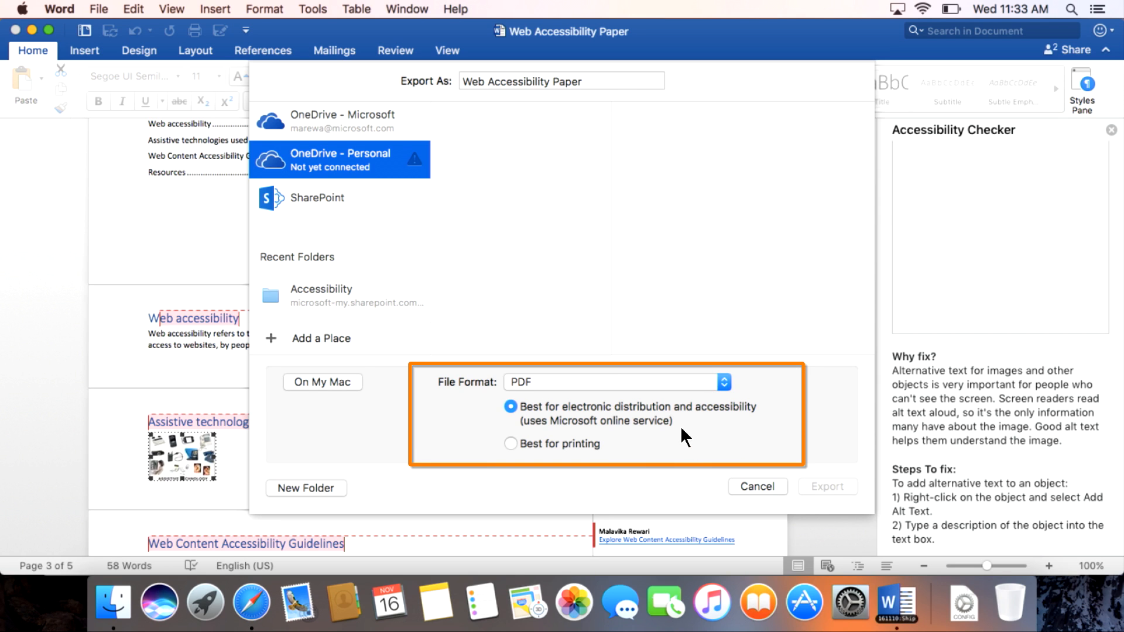